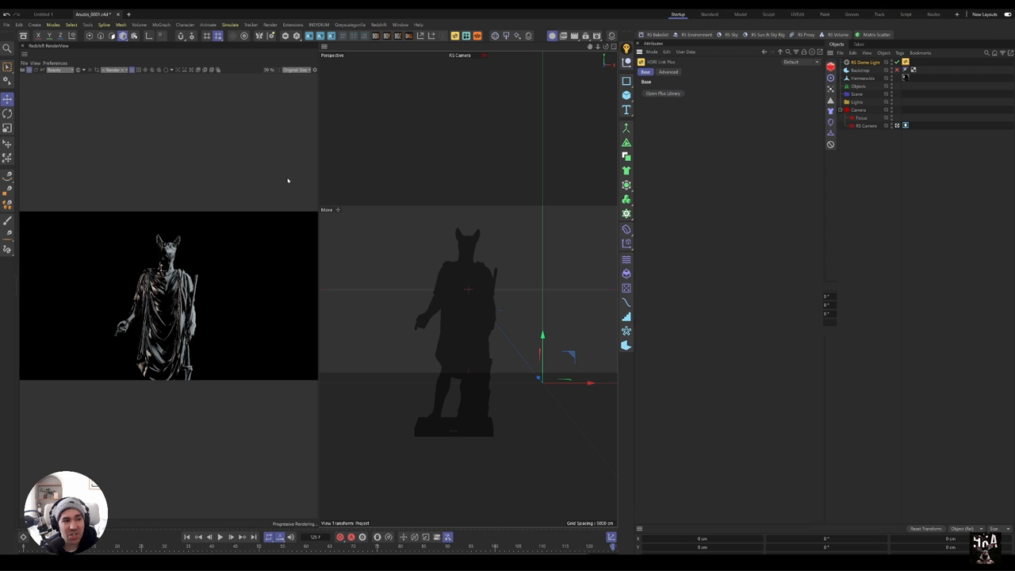
Load a Pro Studios Metal studio HDRI from the library onto the RS Dome Light.
click(662, 93)
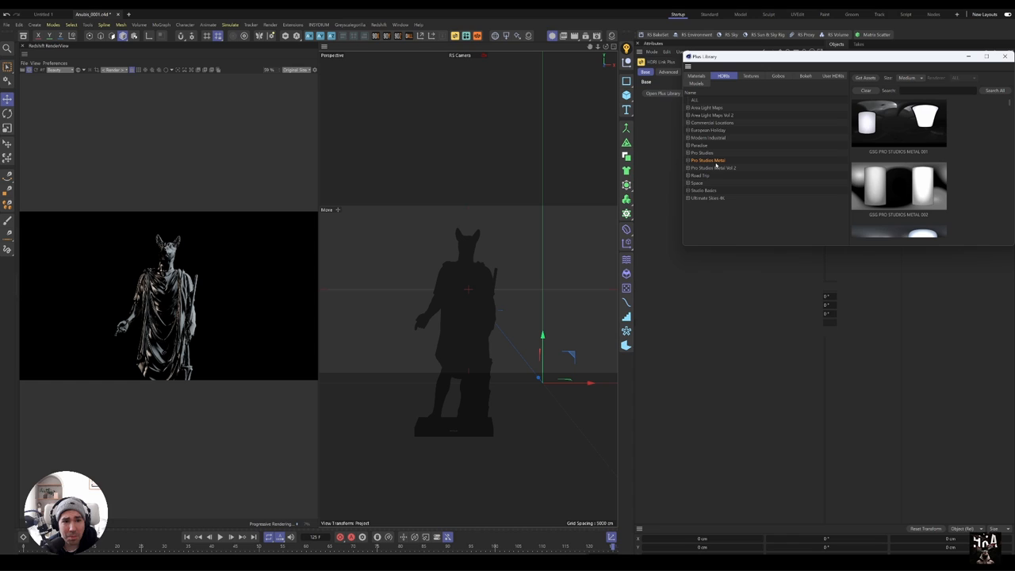
click(711, 167)
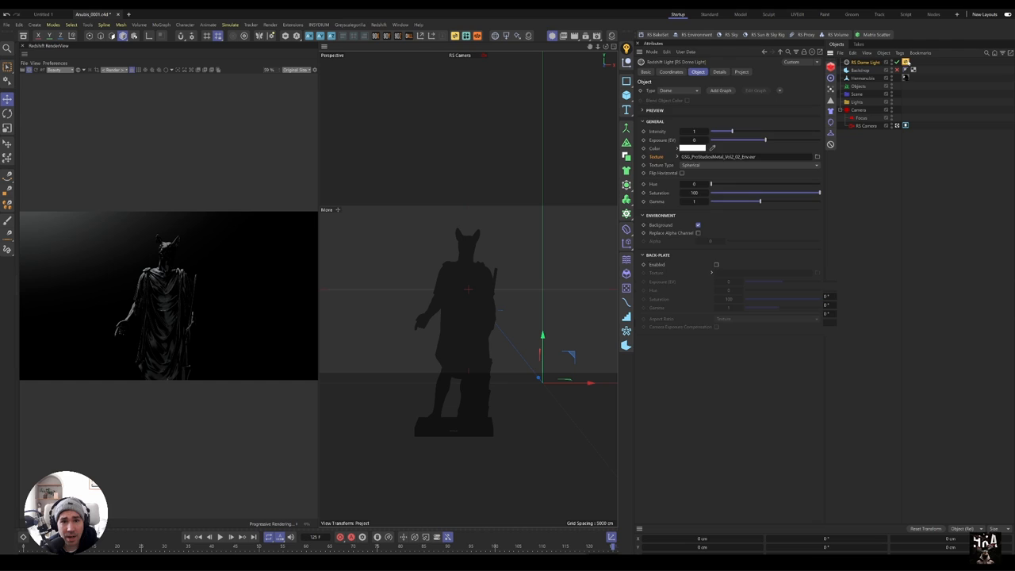
Raise dome light intensity to about 2.7 and uncheck Background under Environment.
drag(733, 131, 767, 131)
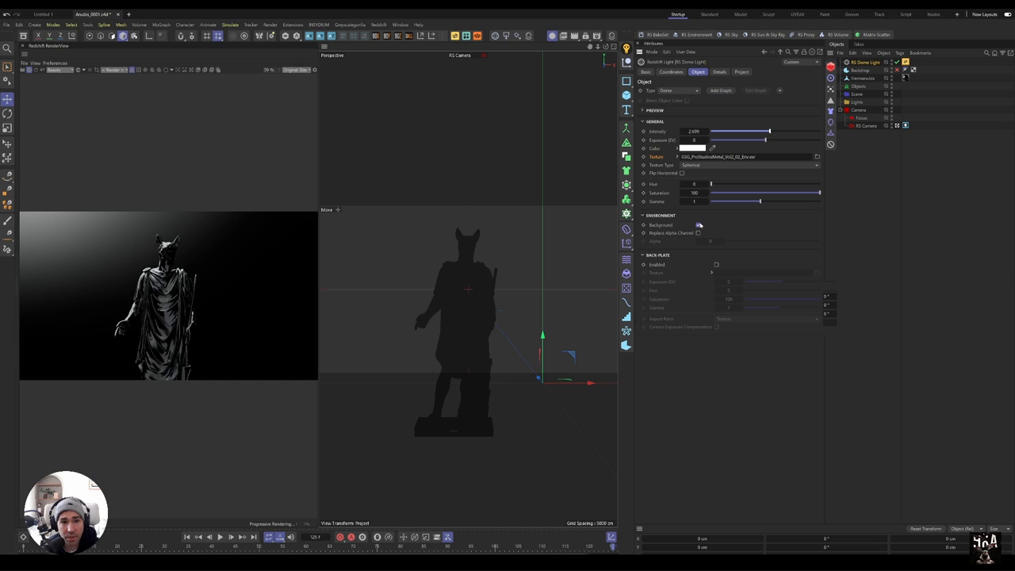
click(698, 224)
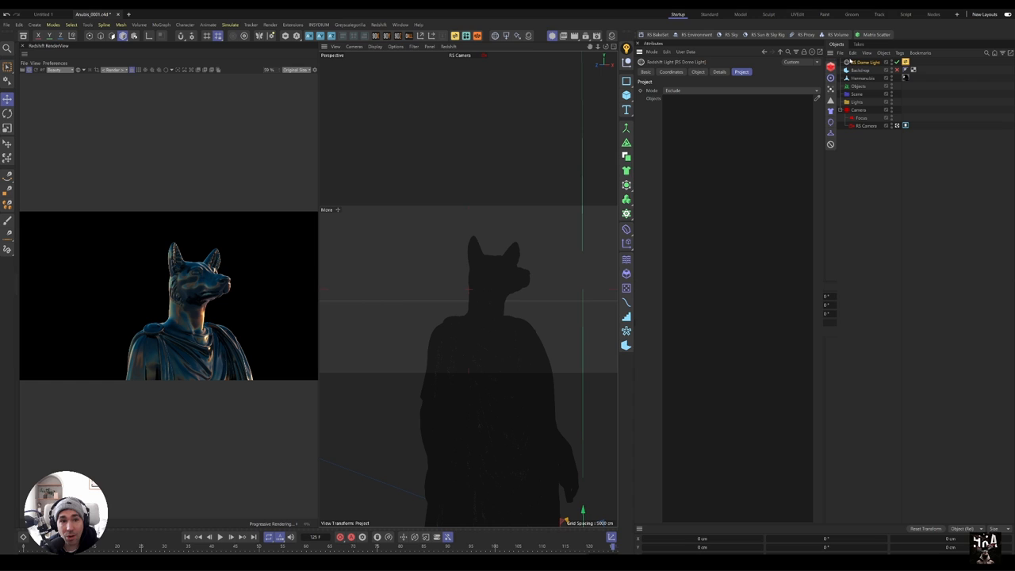
mouse_move(211, 429)
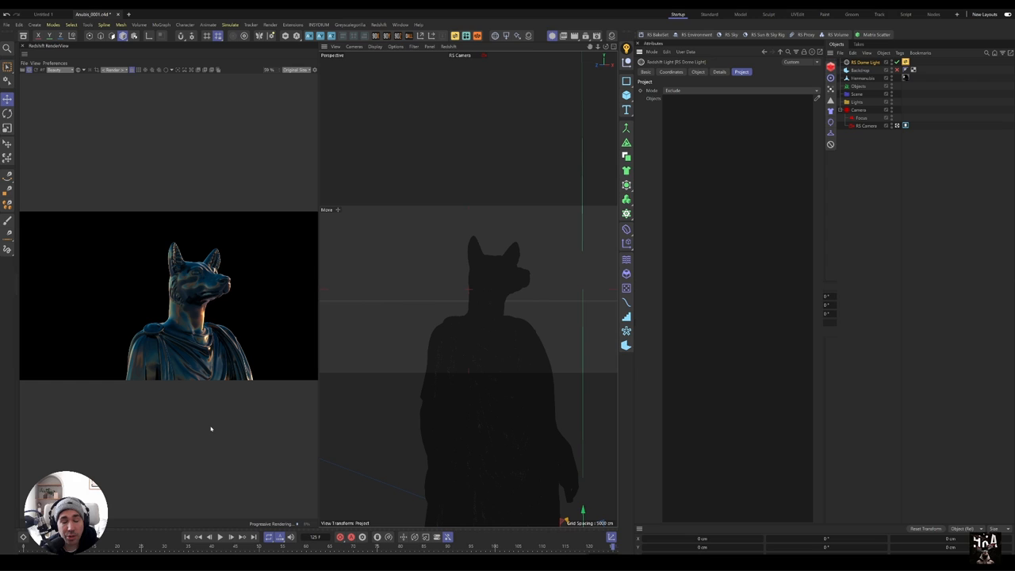
Set the dome light's Project mode to Include so only Hermanubis is lit.
click(672, 90)
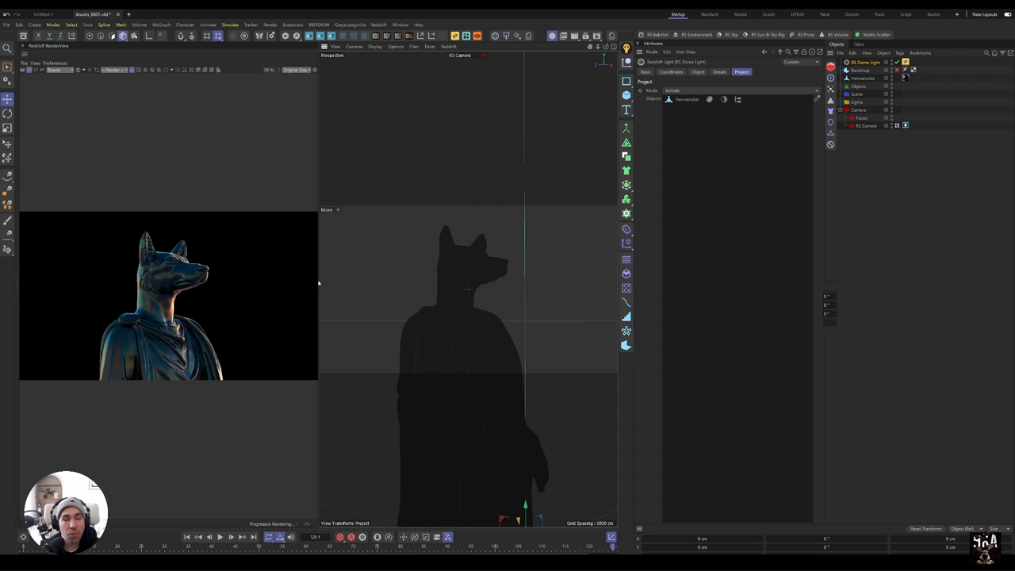
mouse_move(354, 419)
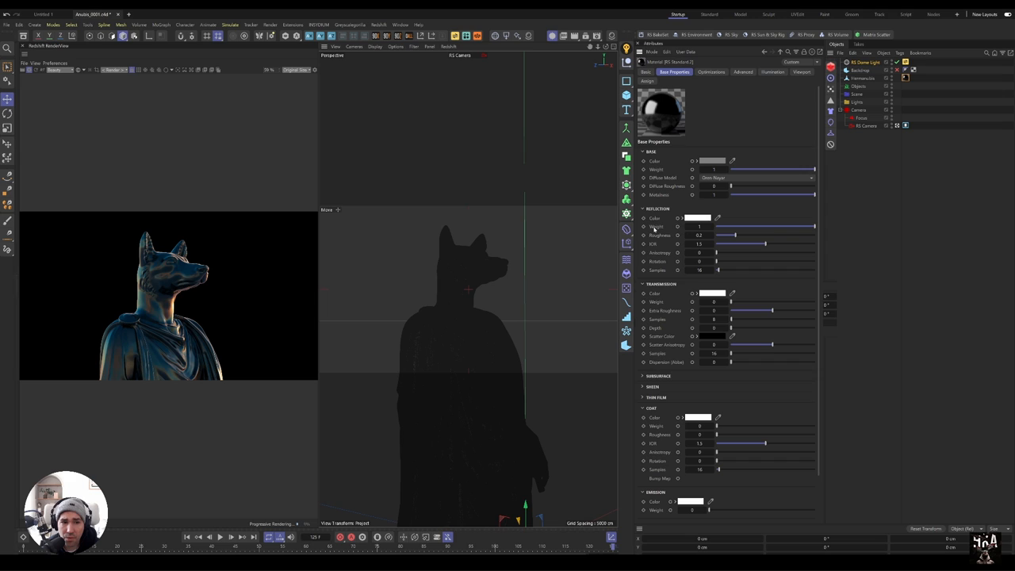
mouse_move(428, 317)
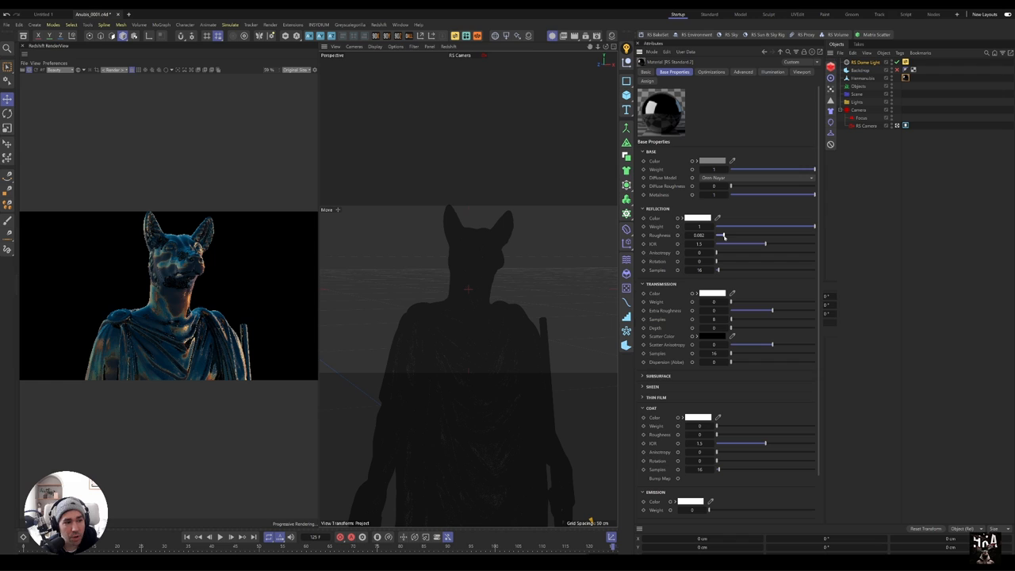
Lower the RS Standard material's reflection roughness from 0.2 to about 0.082.
drag(722, 235, 718, 234)
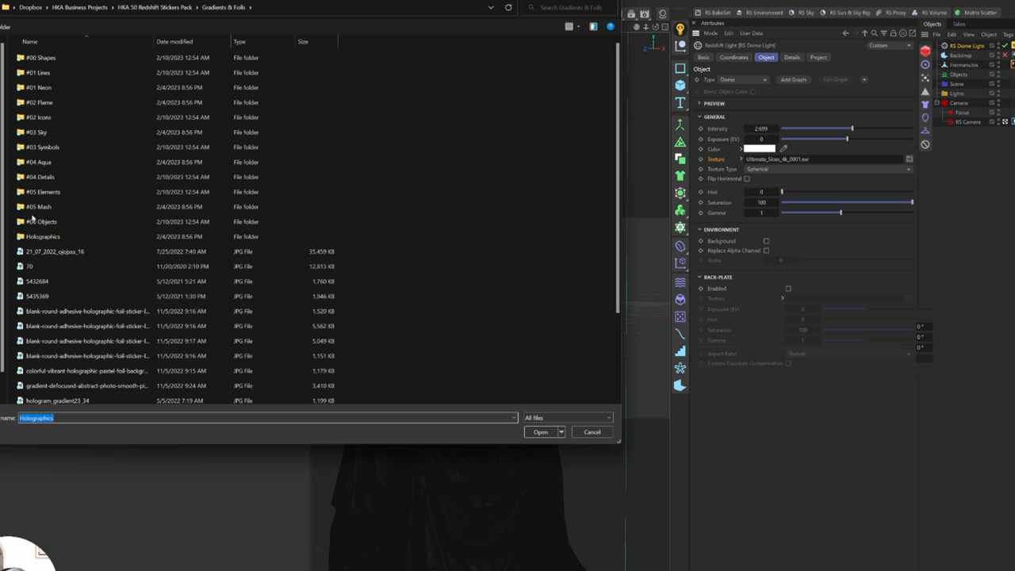
Load a Holographics gradient image from the Stickers Pack as the dome texture.
click(541, 431)
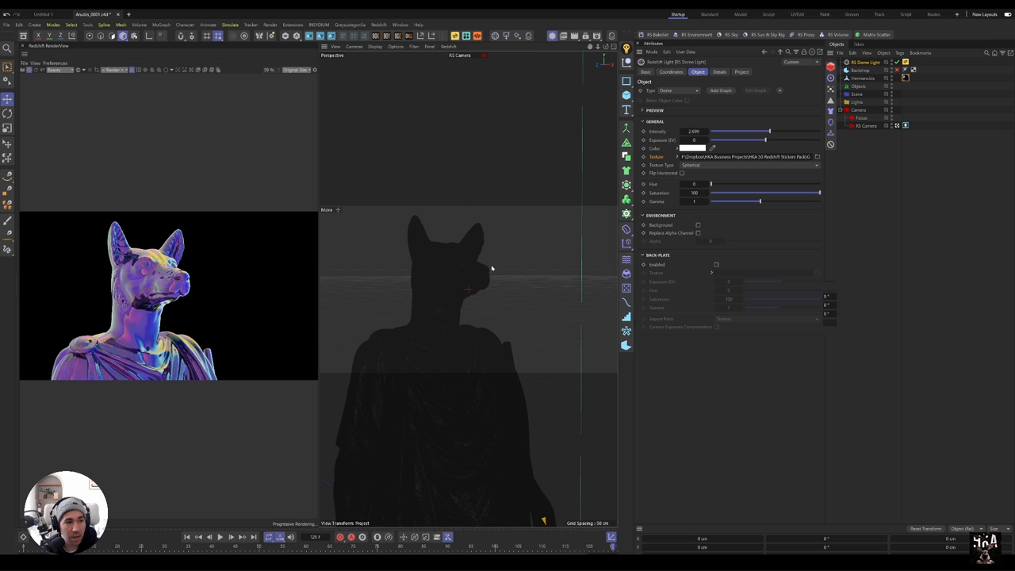
mouse_move(796, 206)
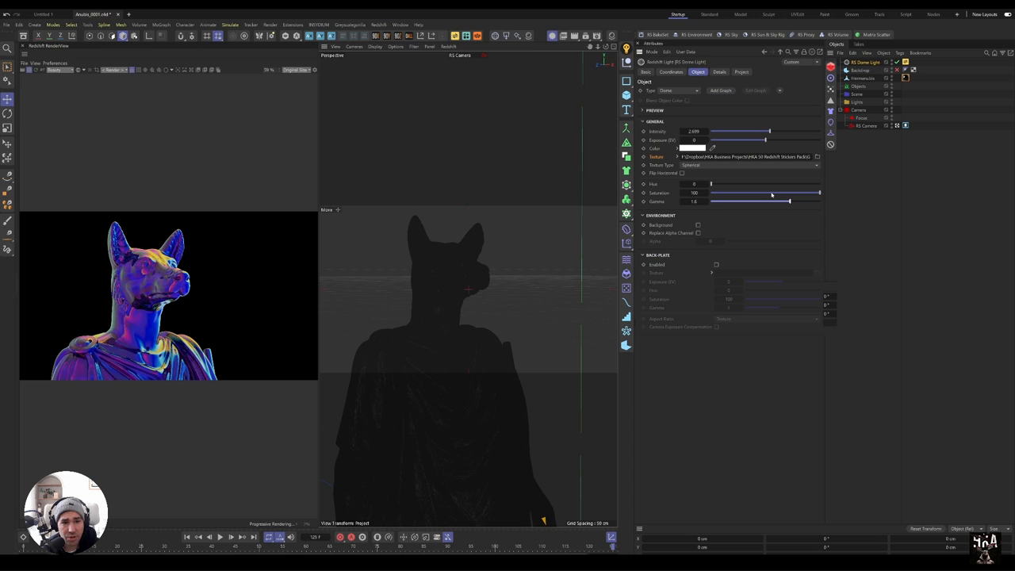
Set the dome texture's gamma to 0.77 for pastel lavender-blue reflections.
drag(789, 200, 734, 200)
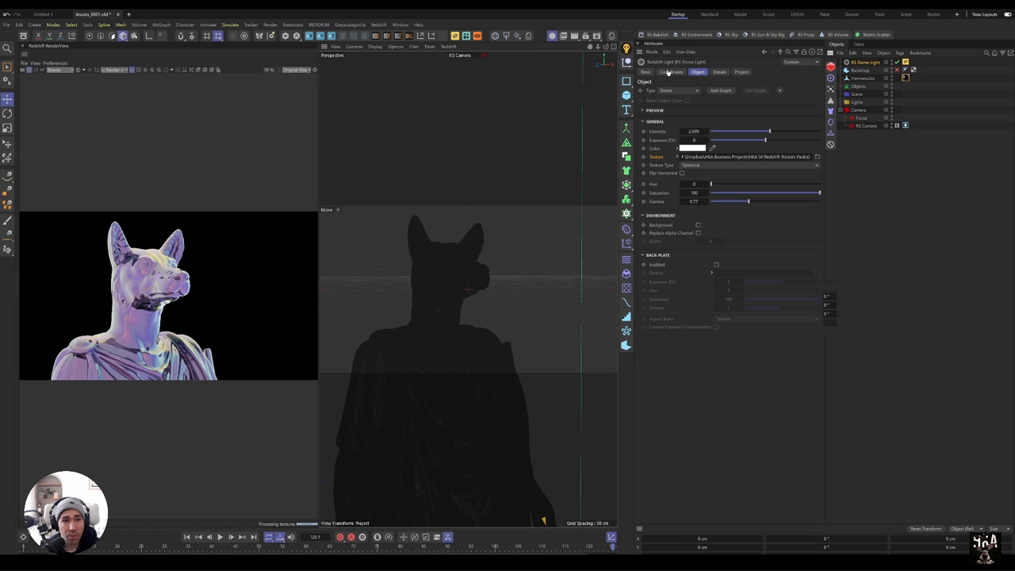
click(671, 73)
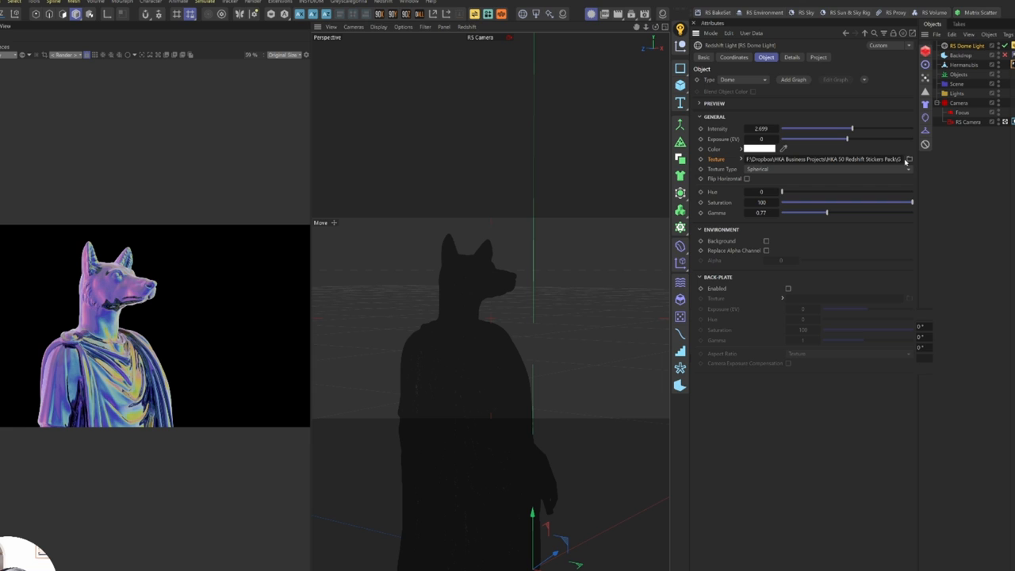
Load another holographic dome image, set gamma near 1.01, and rotate the dome.
click(907, 159)
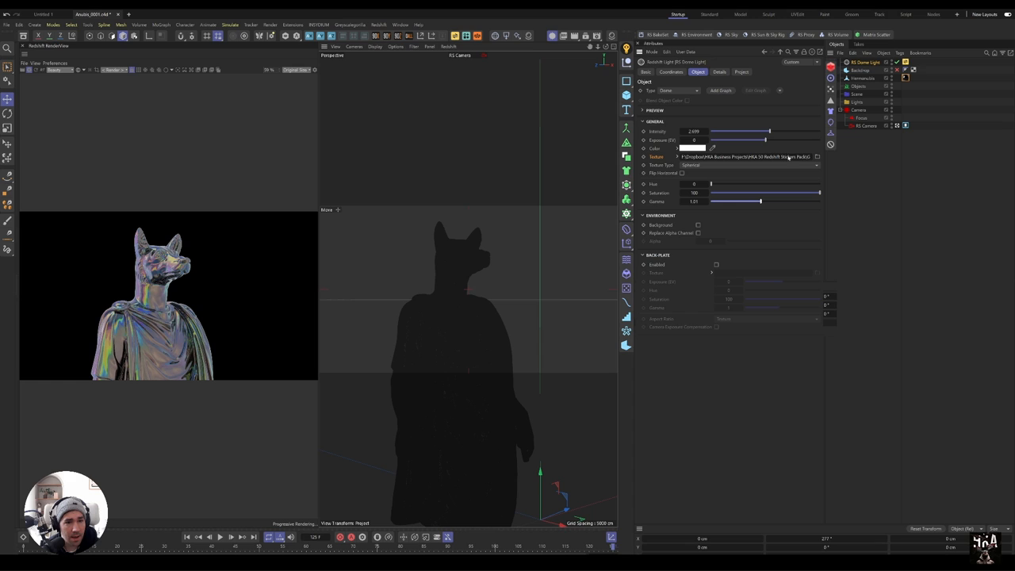
drag(768, 131, 820, 131)
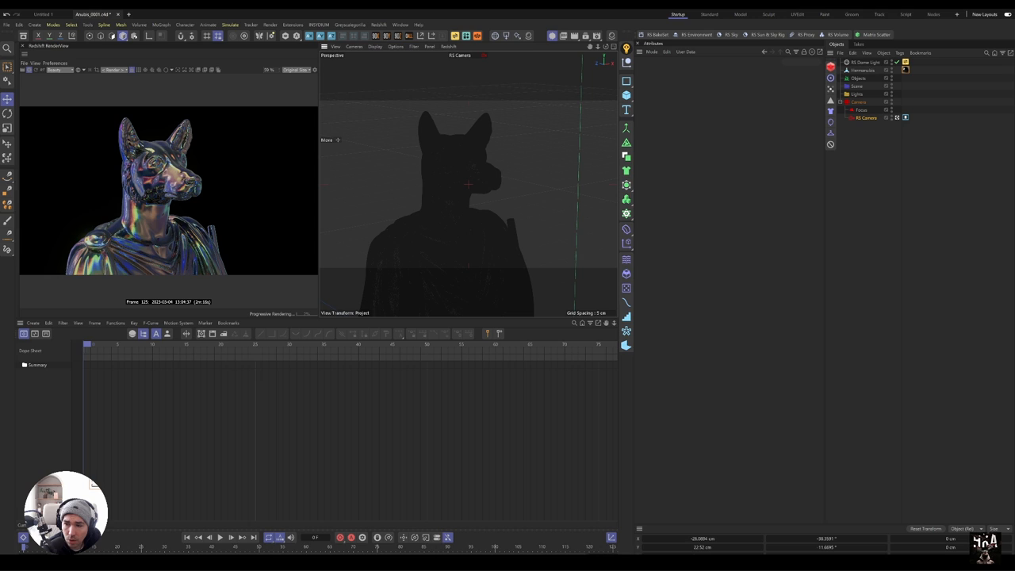
On the RS Camera, override Bloom and enable Streak with 3 streaks at 20°.
click(787, 71)
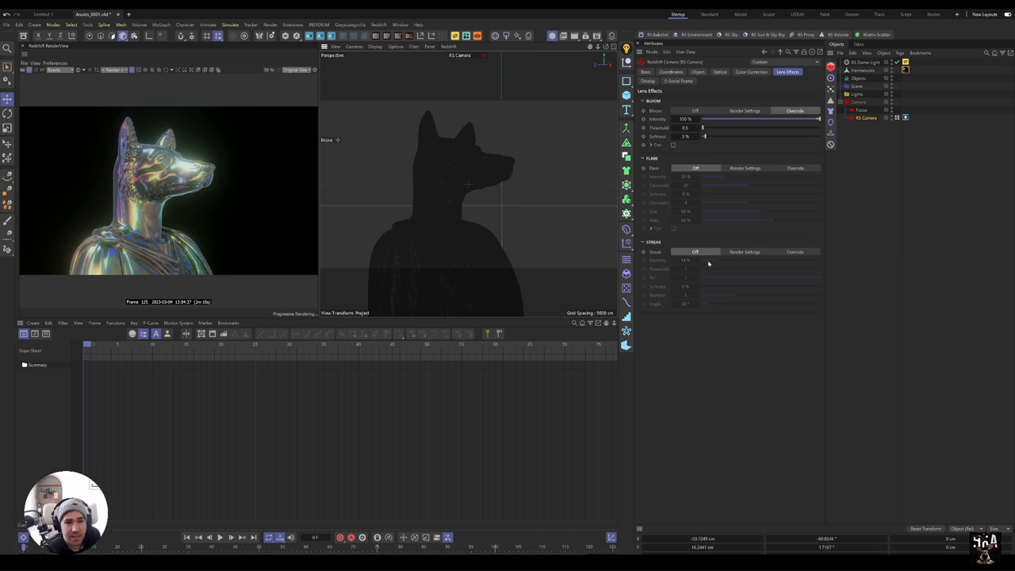
click(793, 251)
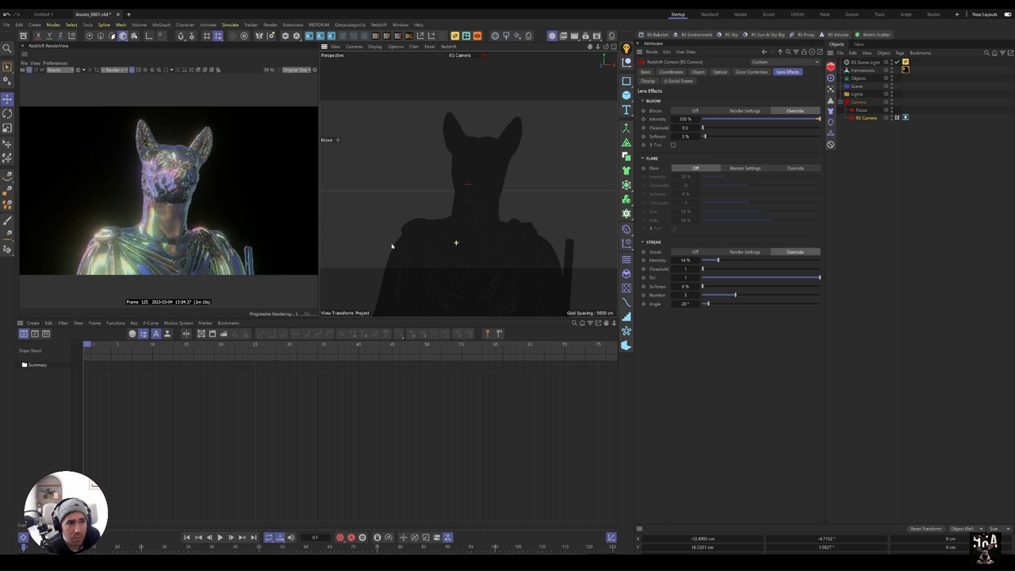